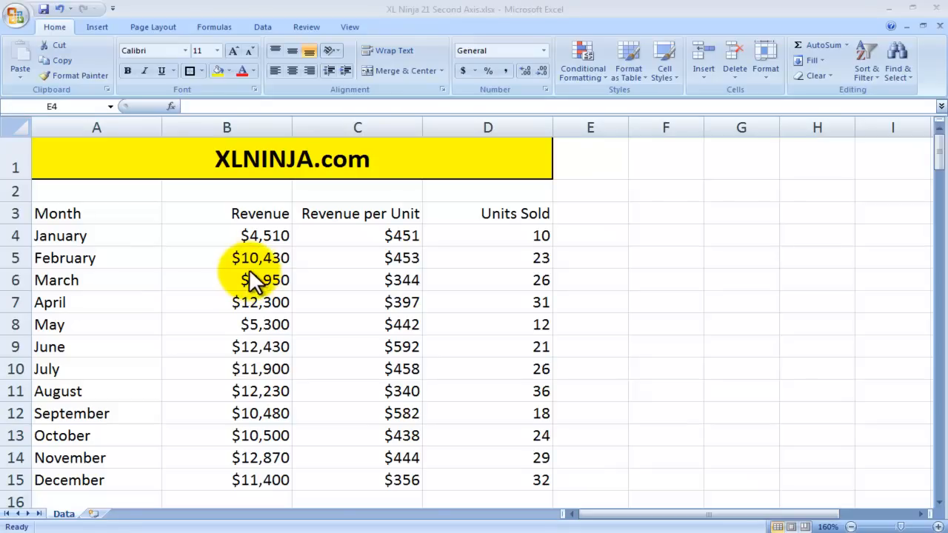
mouse_move(206, 245)
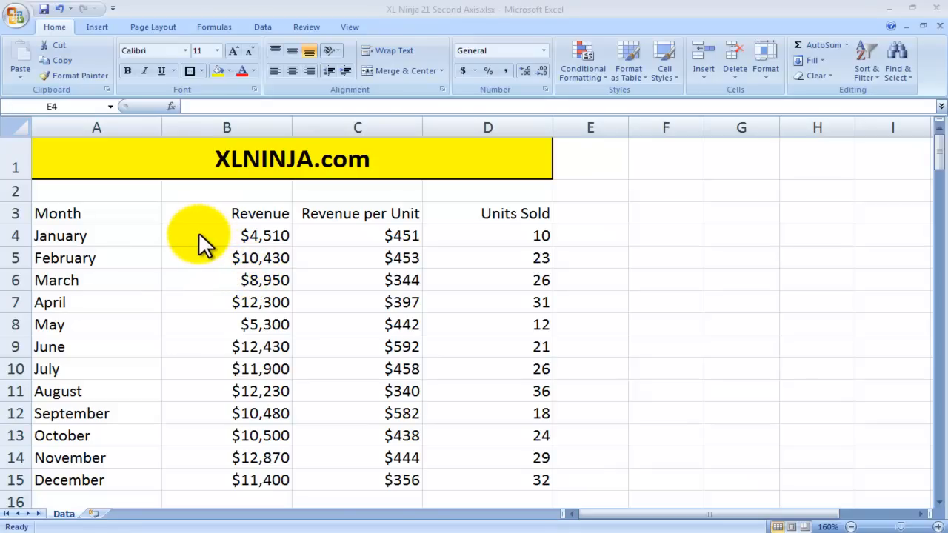
mouse_move(181, 245)
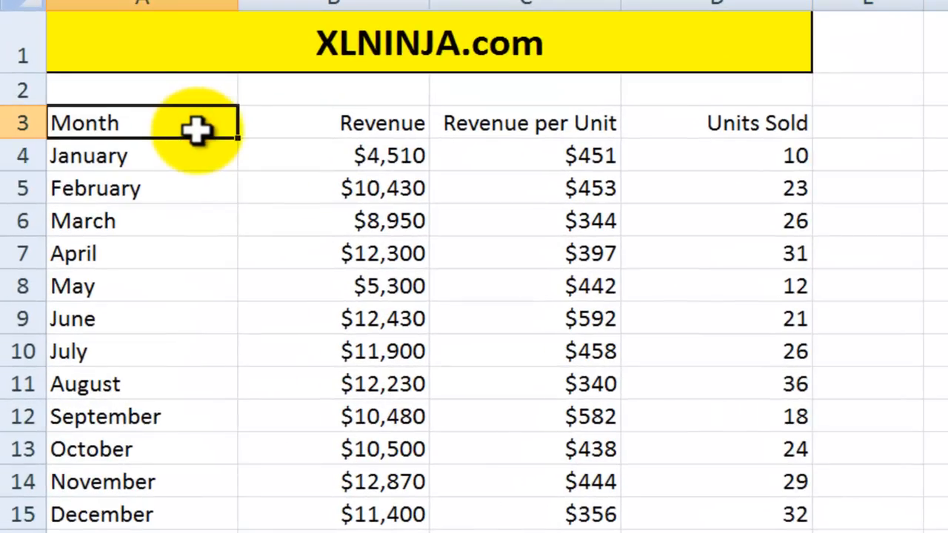
Step: Select the Month, Revenue and Revenue per Unit data (A3:C15) and insert a Clustered Column chart
drag(197, 126, 181, 351)
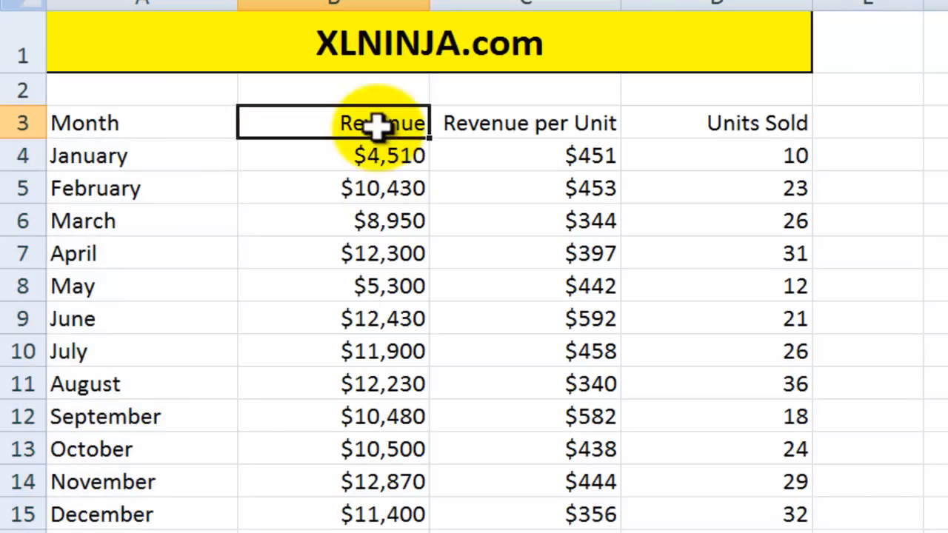
drag(382, 123, 382, 514)
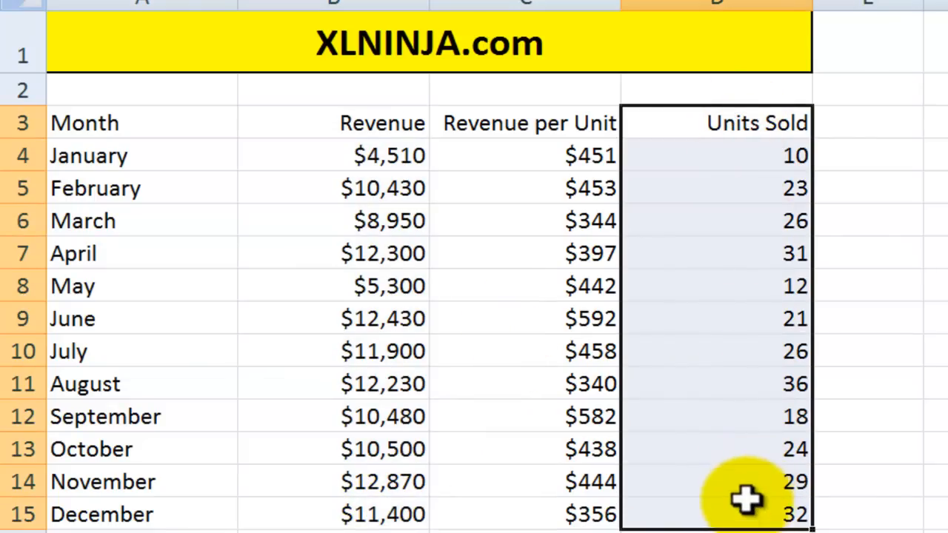
click(525, 123)
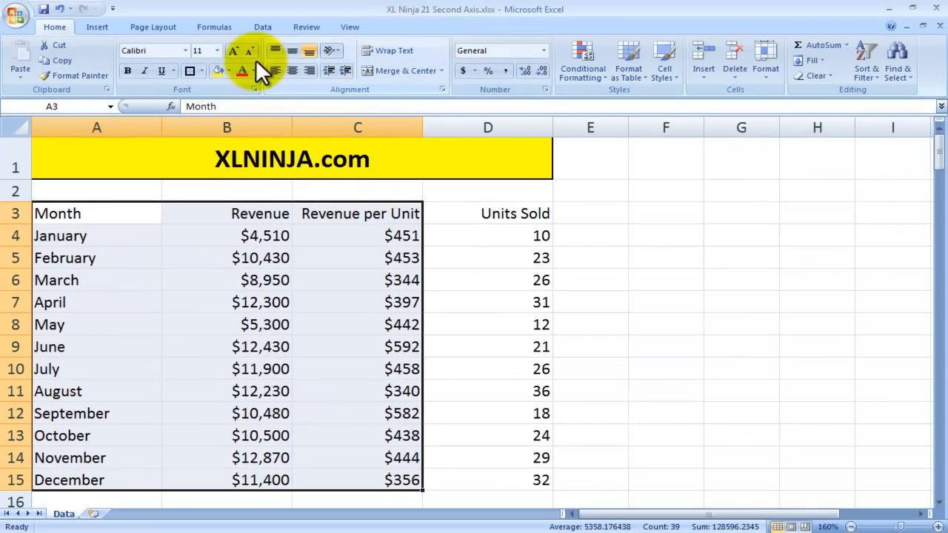
click(97, 27)
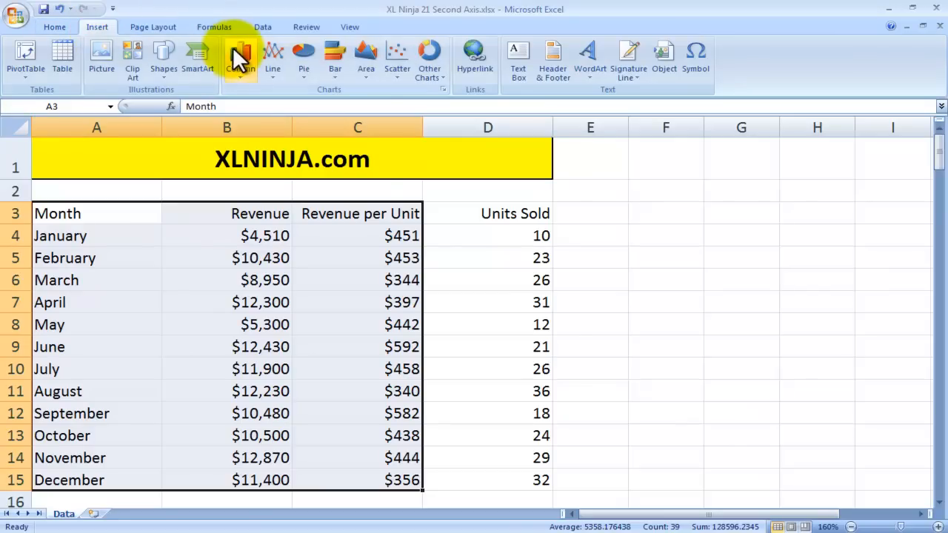
click(240, 57)
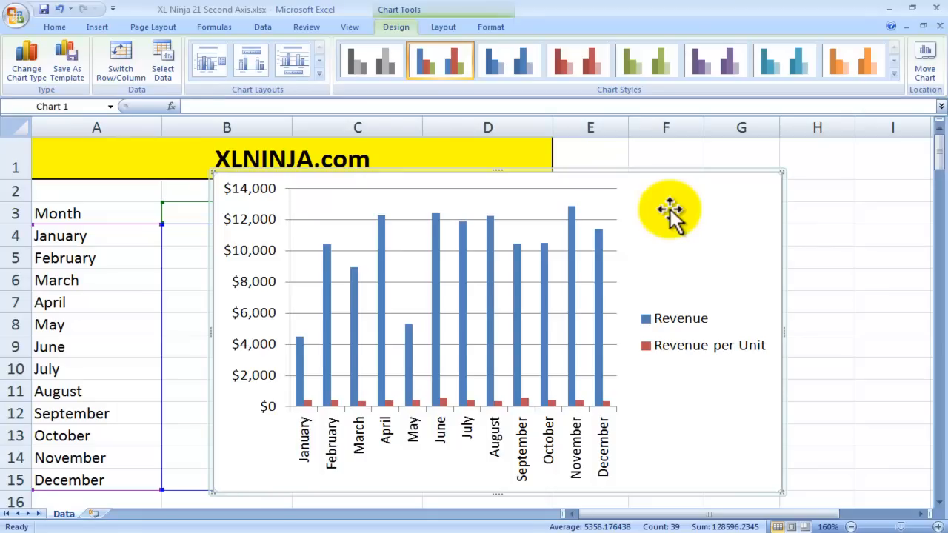
Step: Move the chart to a new chart sheet named Chart1 via Move Chart
right_click(670, 209)
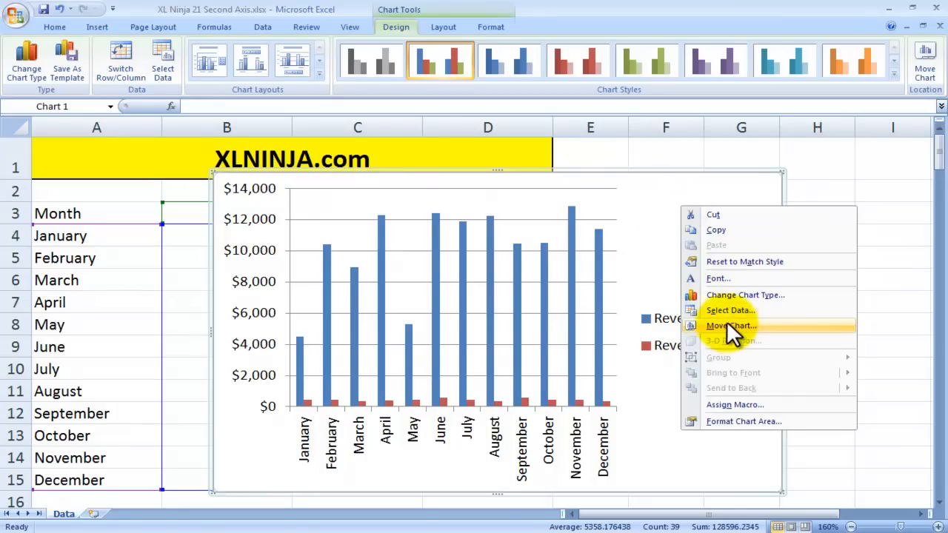
click(731, 326)
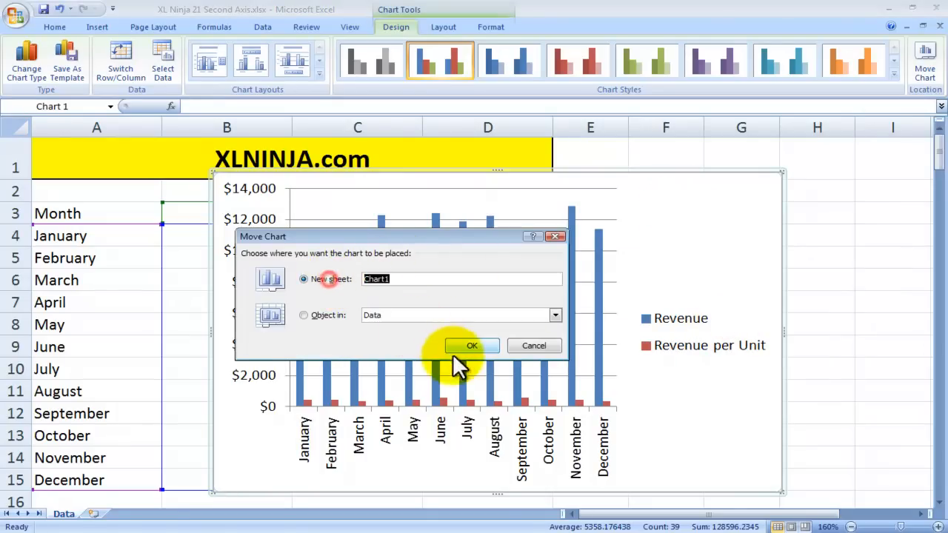
click(472, 345)
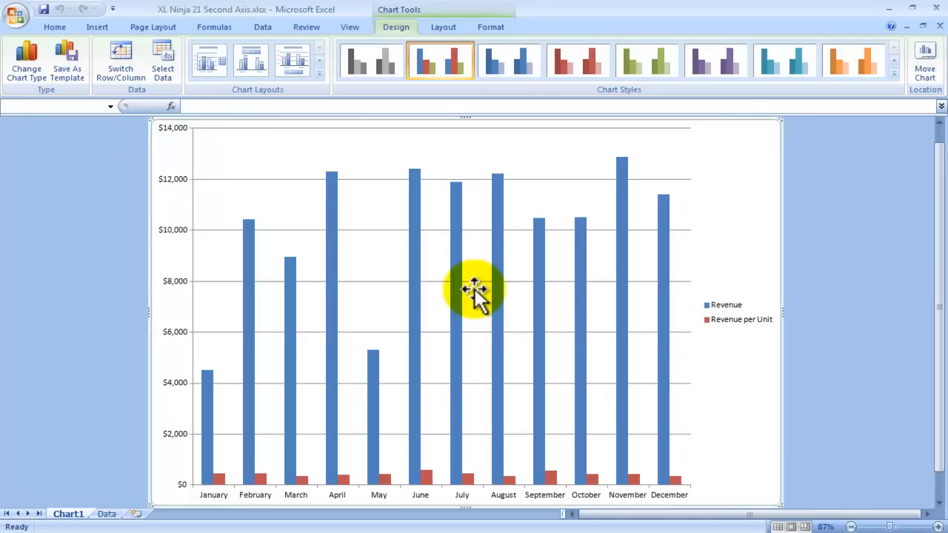
mouse_move(437, 485)
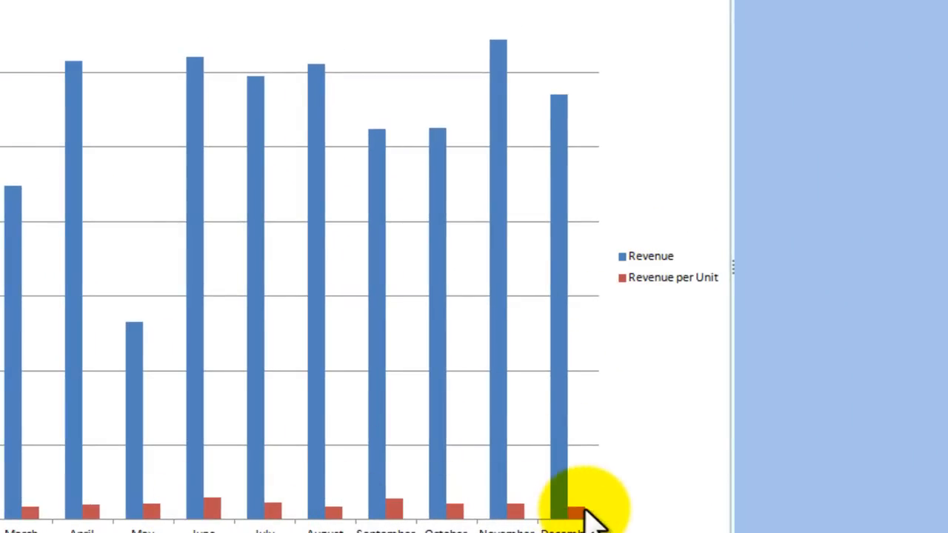
mouse_move(189, 511)
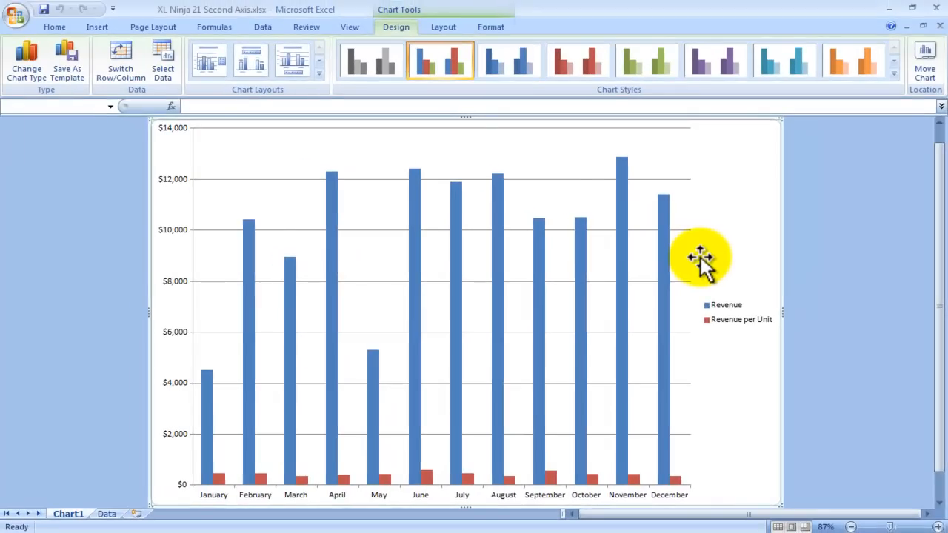
mouse_move(682, 492)
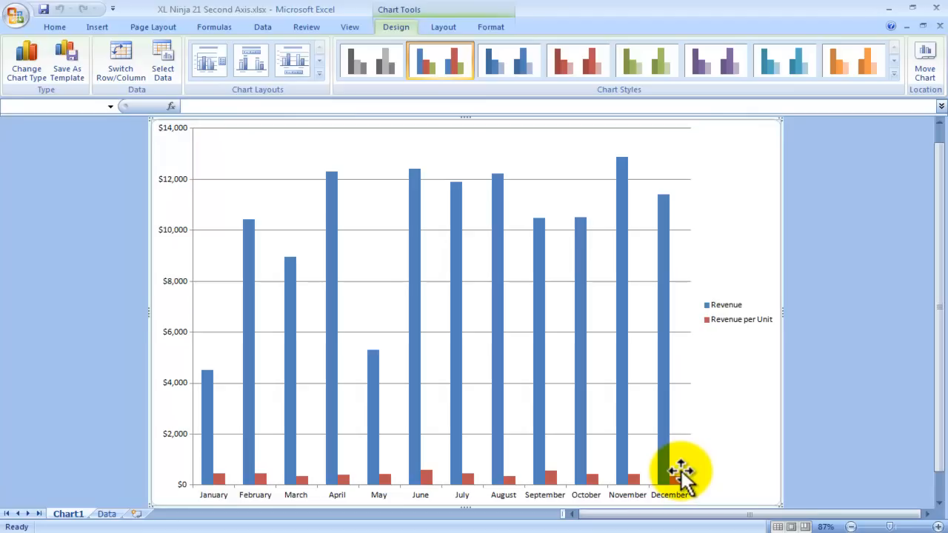
mouse_move(604, 485)
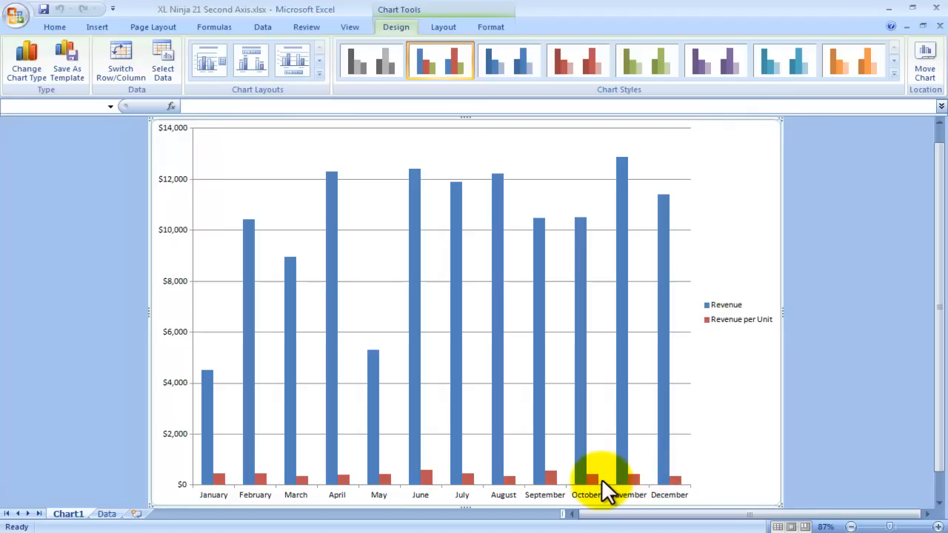
Step: Put the Revenue per Unit series on a Secondary Axis through Format Data Series
click(593, 480)
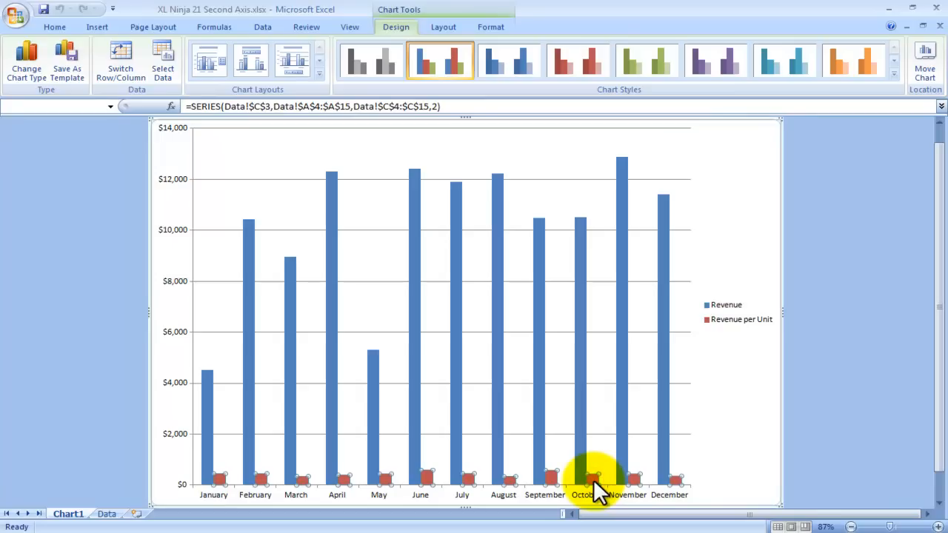
right_click(596, 478)
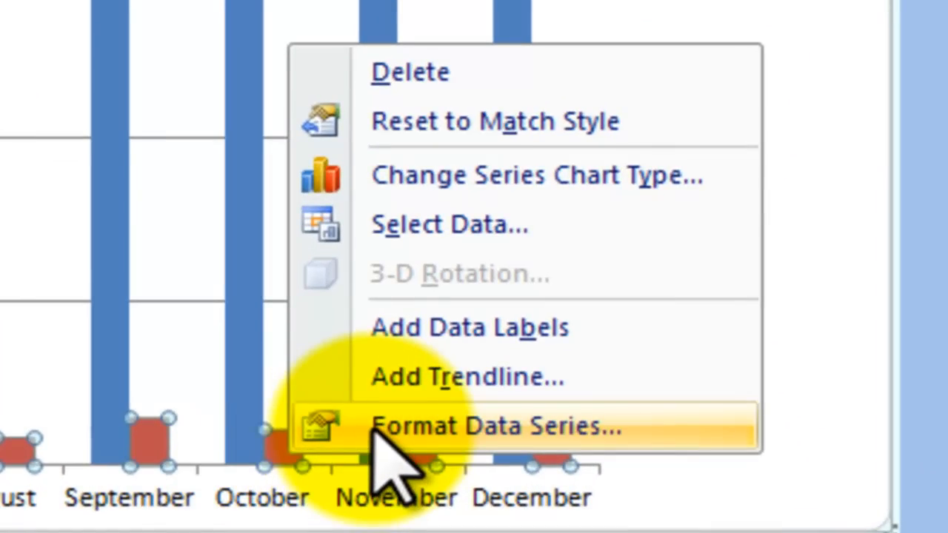
click(497, 426)
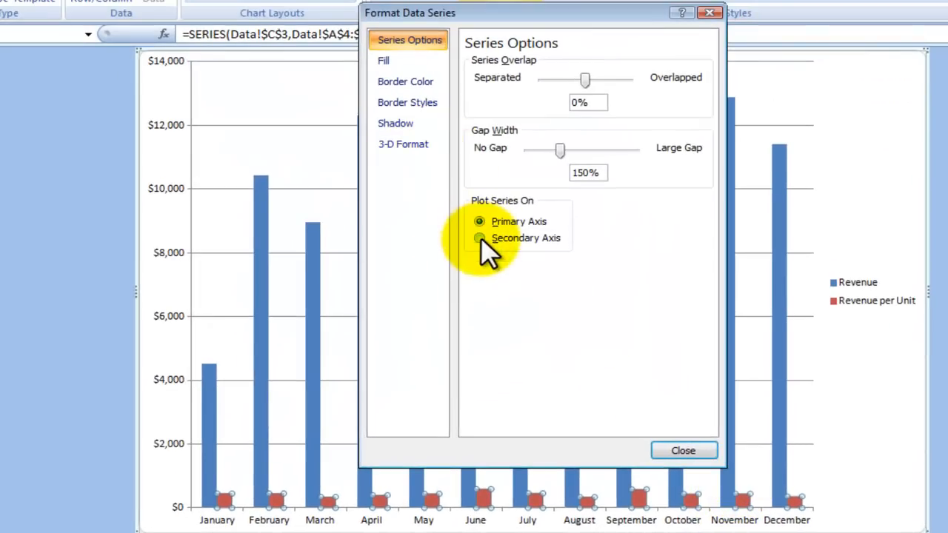
mouse_move(682, 226)
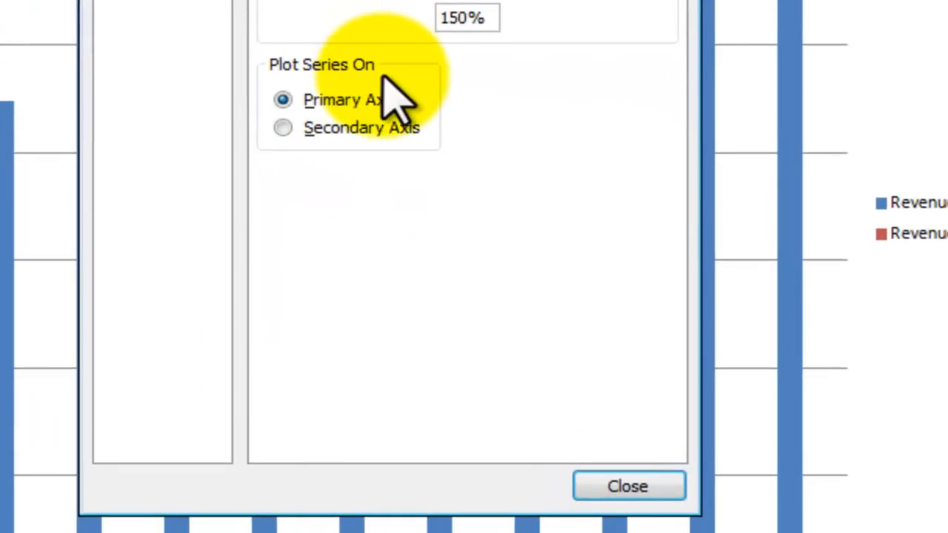
mouse_move(403, 130)
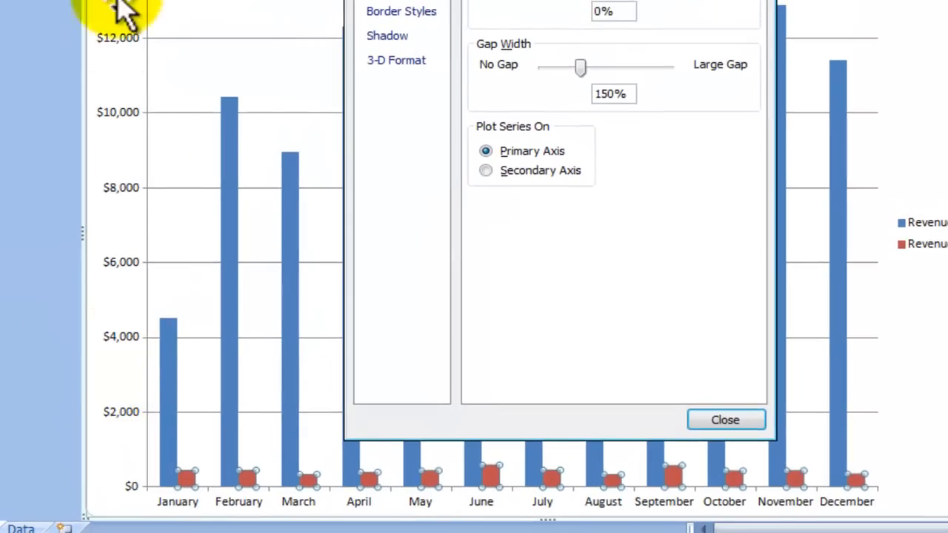
mouse_move(370, 344)
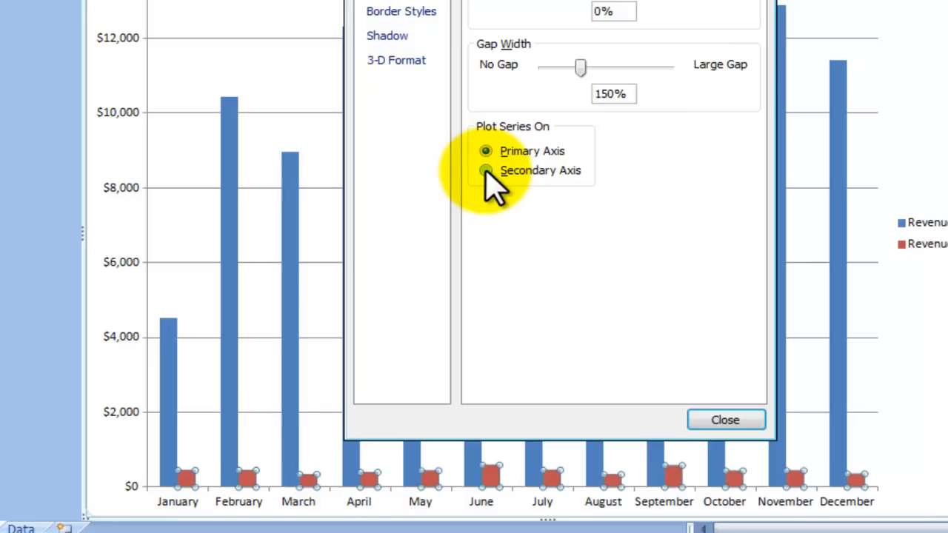
click(485, 170)
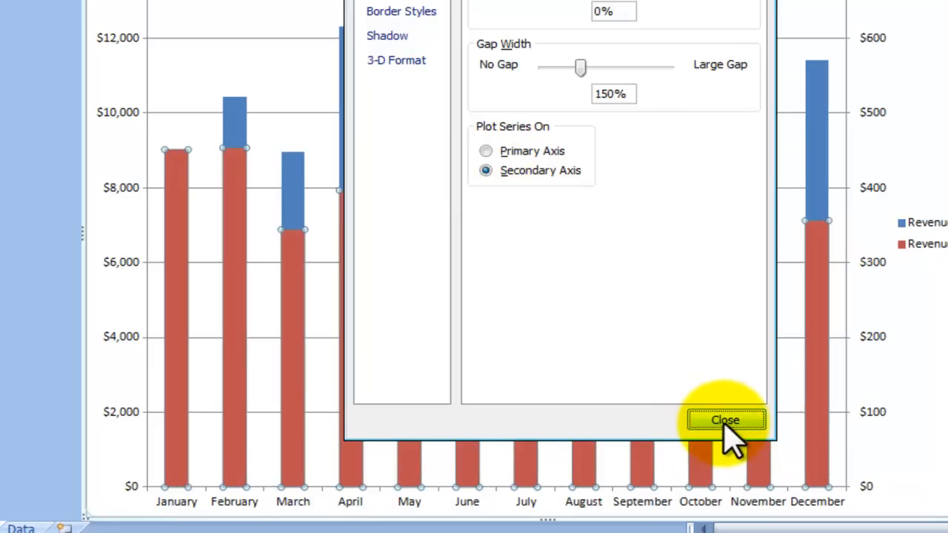
click(724, 420)
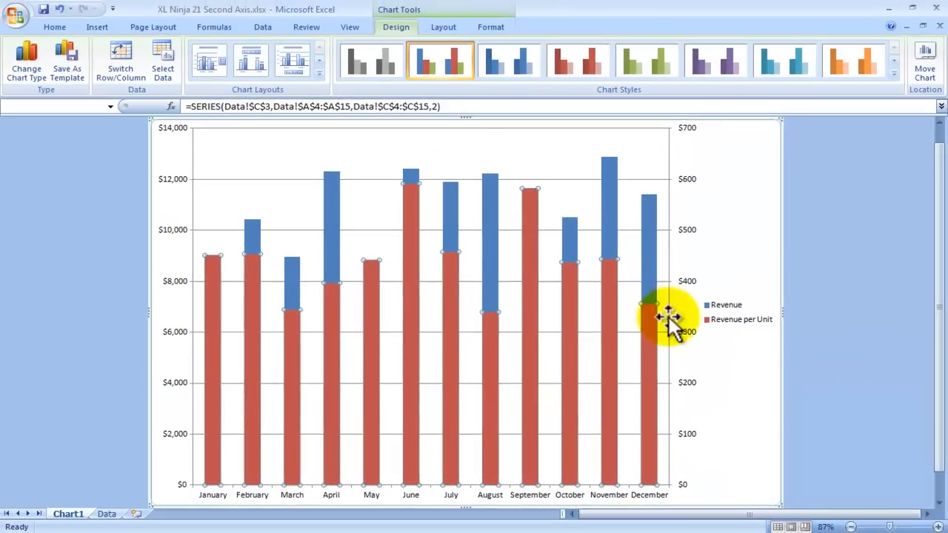
mouse_move(707, 411)
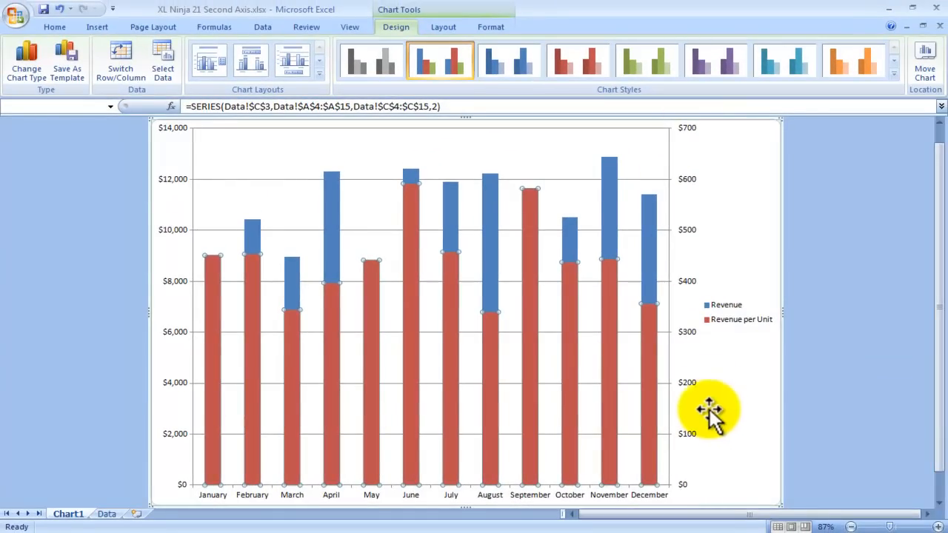
mouse_move(618, 362)
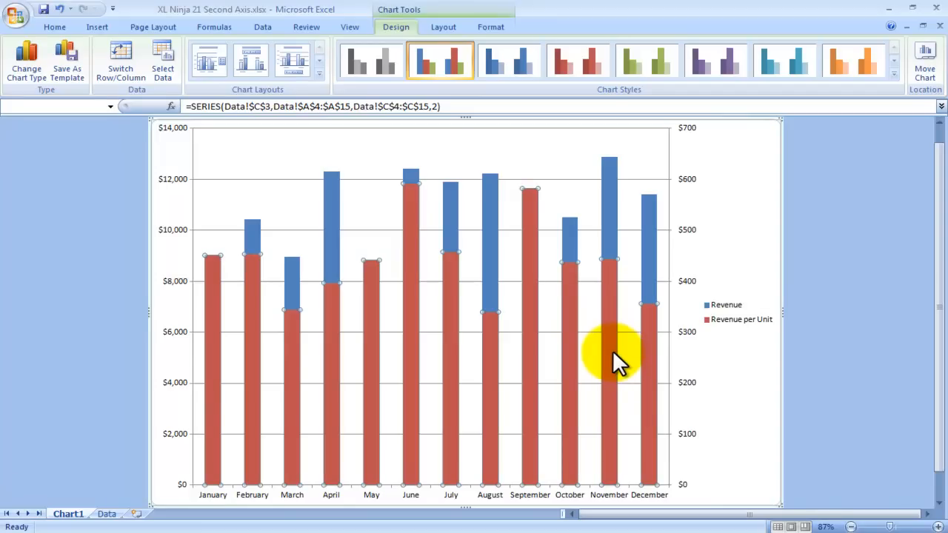
Step: Change the Revenue per Unit series chart type to Line with Markers
right_click(619, 356)
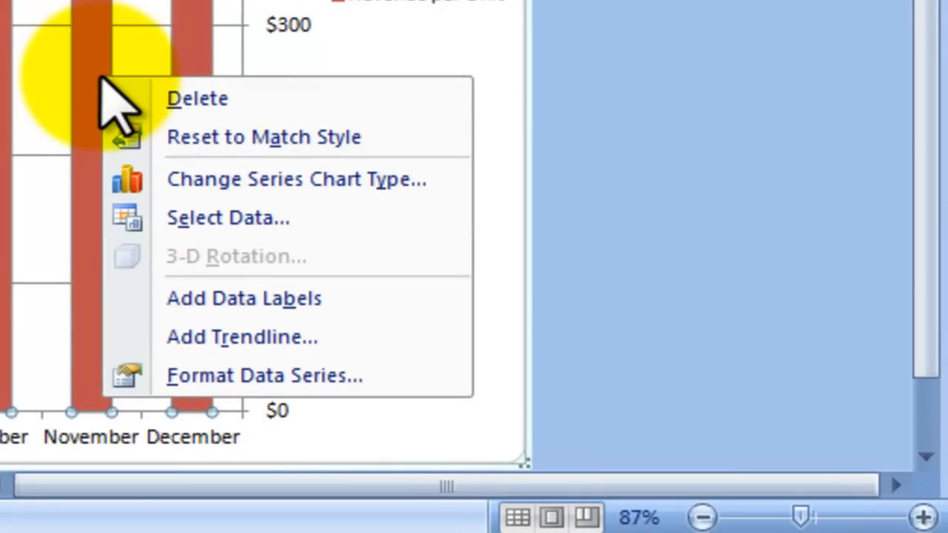
mouse_move(170, 148)
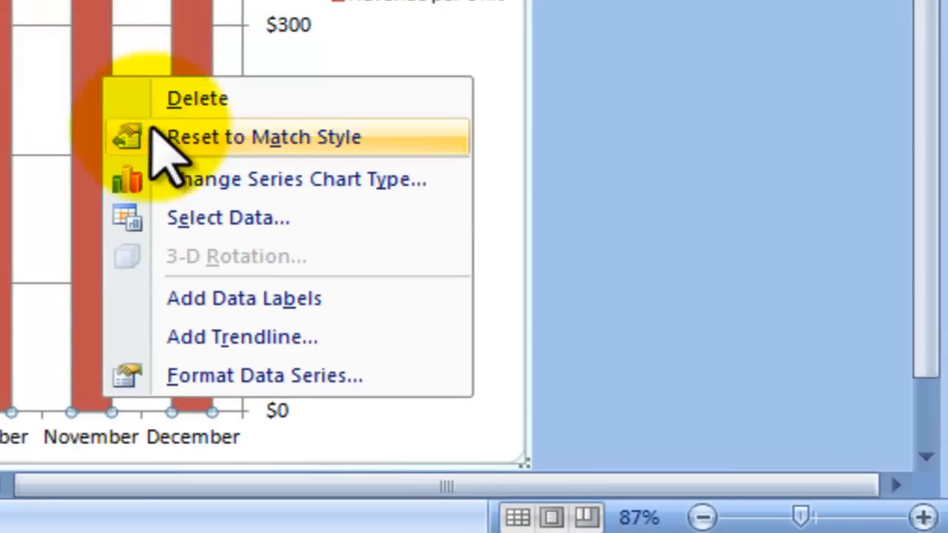
mouse_move(252, 193)
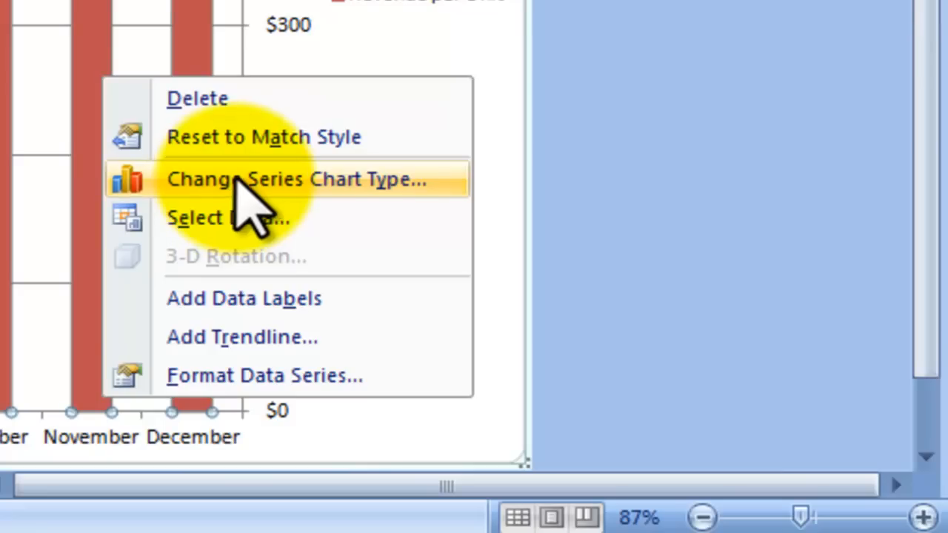
mouse_move(370, 207)
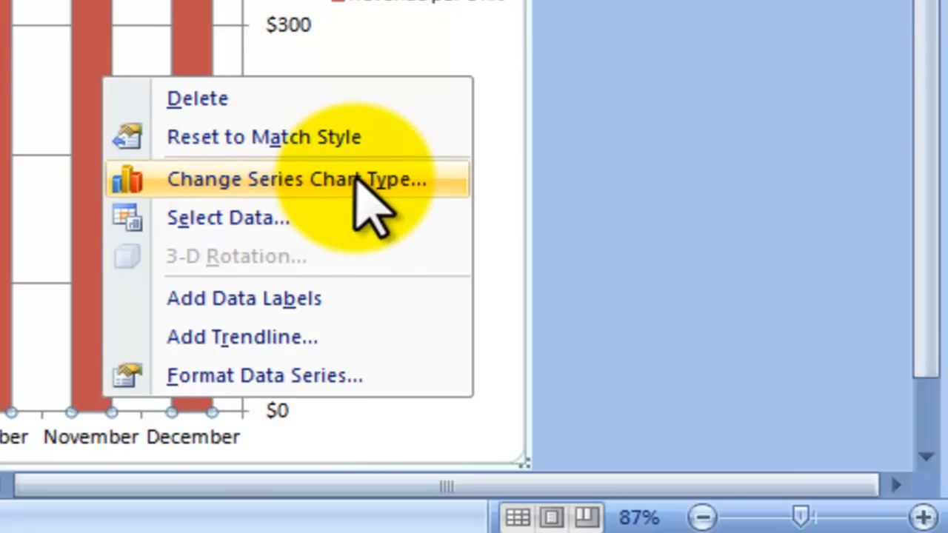
click(297, 180)
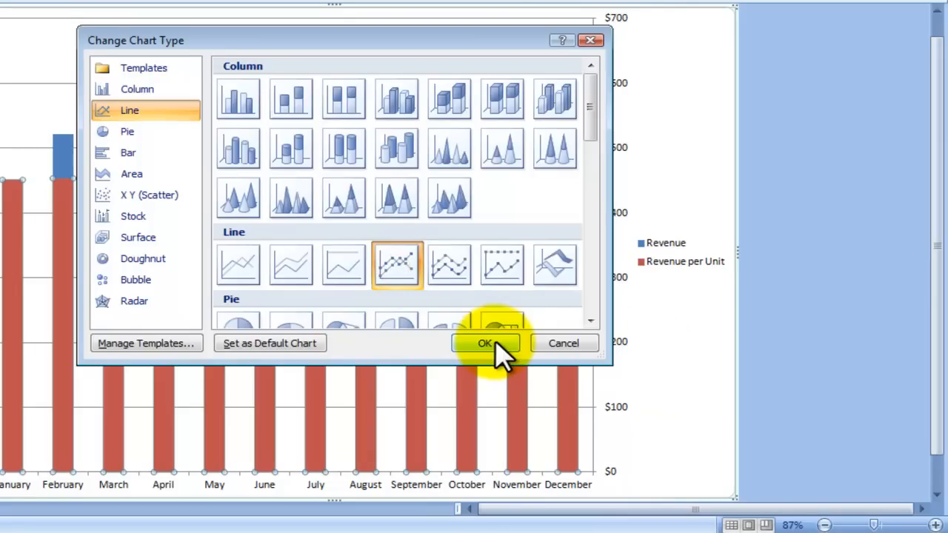
click(484, 343)
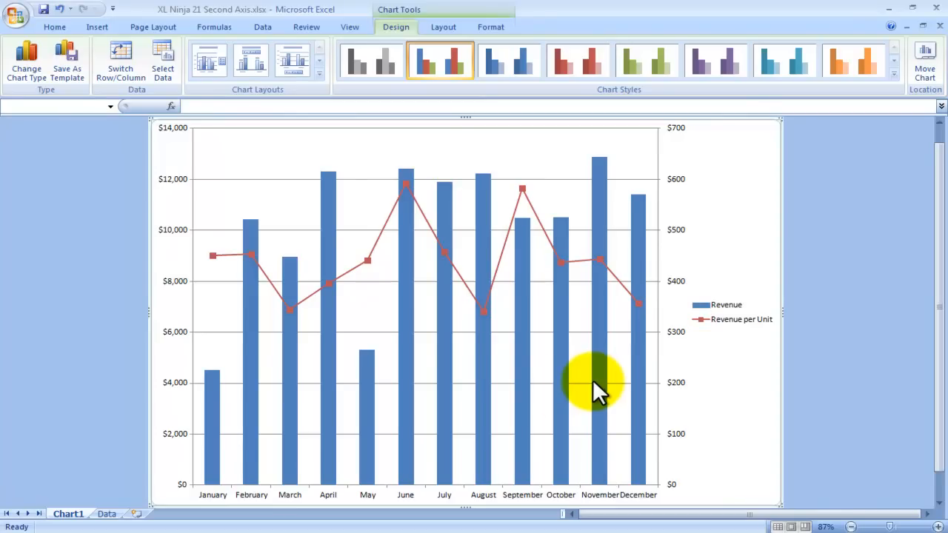
mouse_move(893, 163)
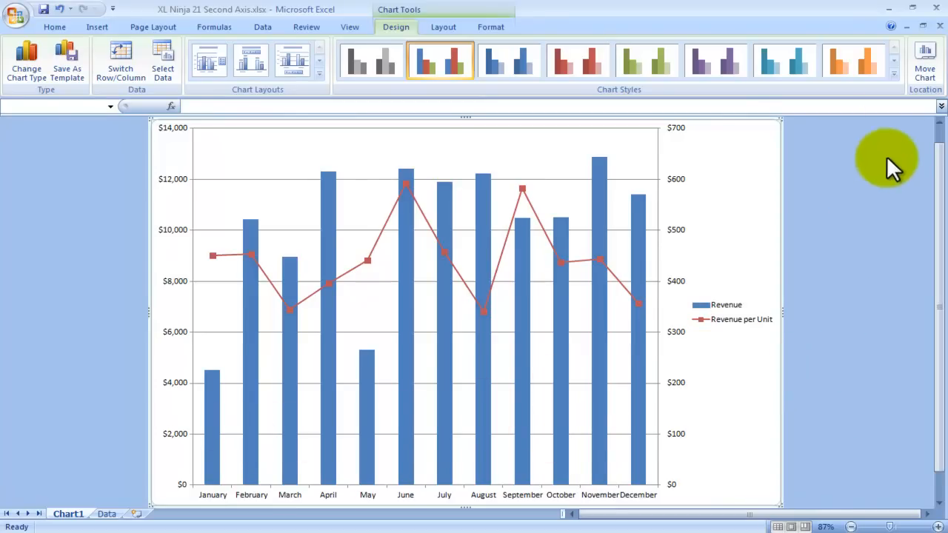
Step: Apply the glossy blue and red chart style from the Chart Styles gallery
click(894, 74)
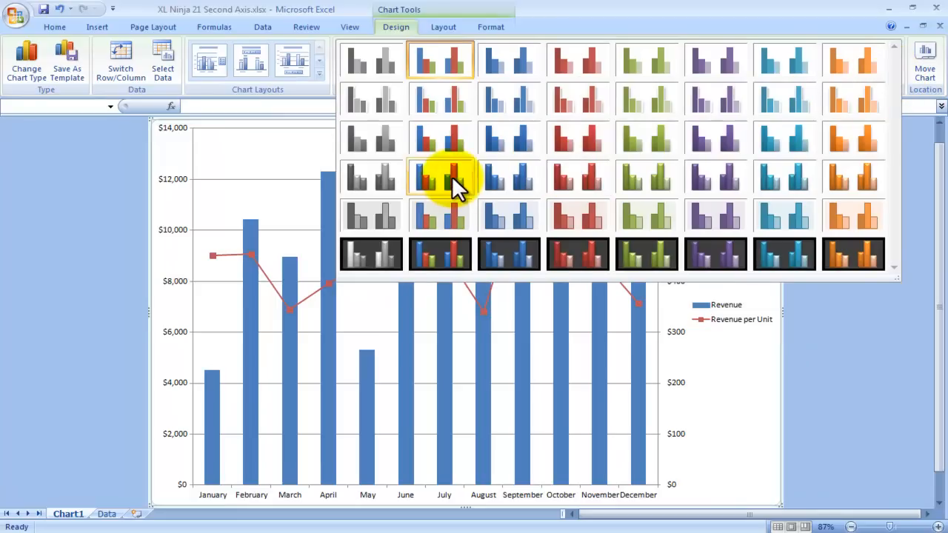
click(440, 178)
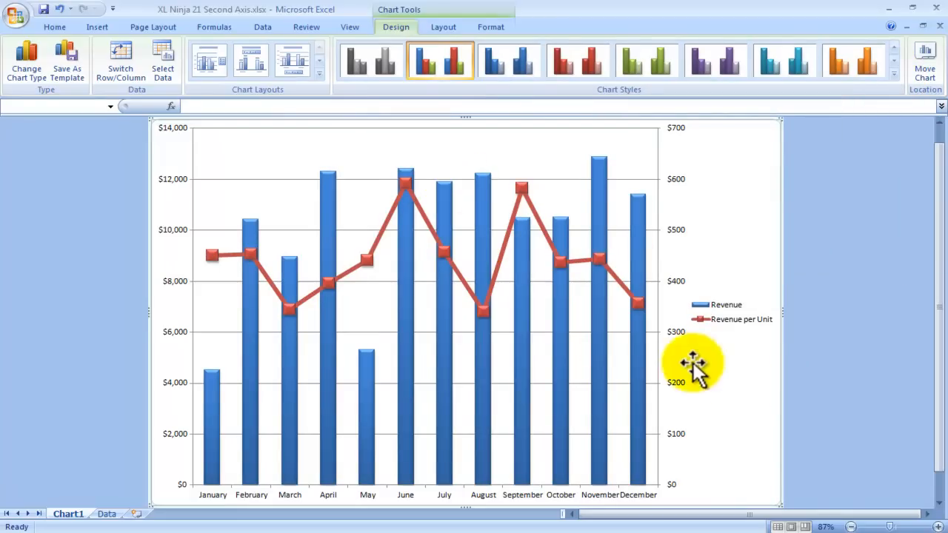
mouse_move(730, 326)
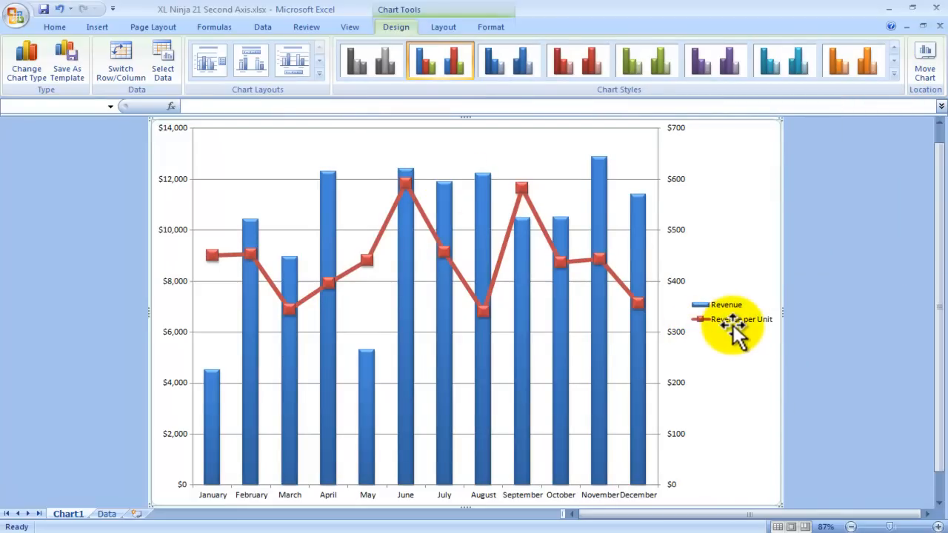
mouse_move(215, 222)
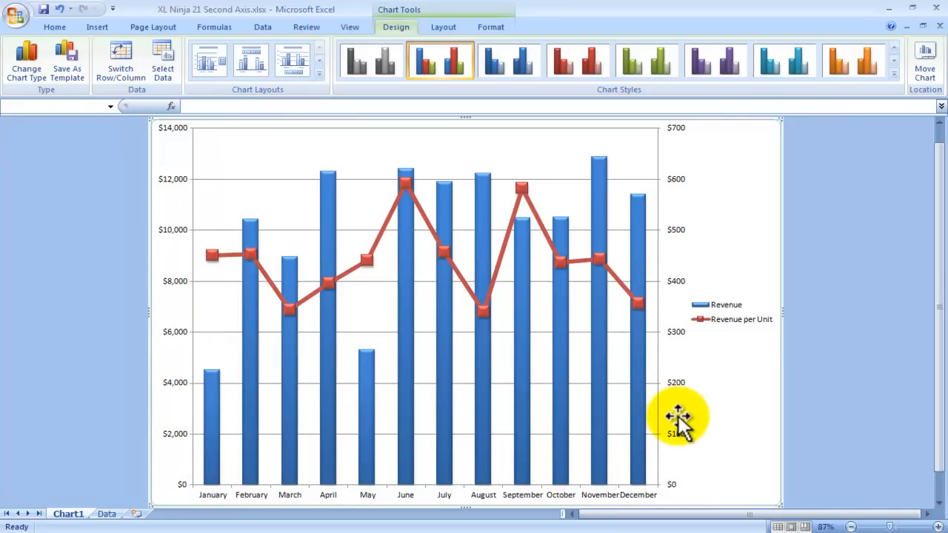
mouse_move(715, 356)
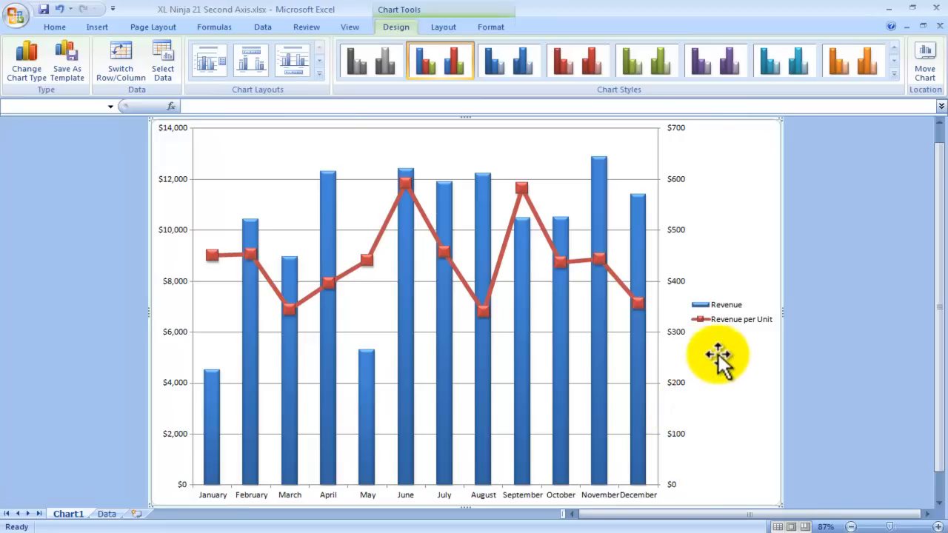
Step: Set the legend position to Bottom in Format Legend
click(730, 311)
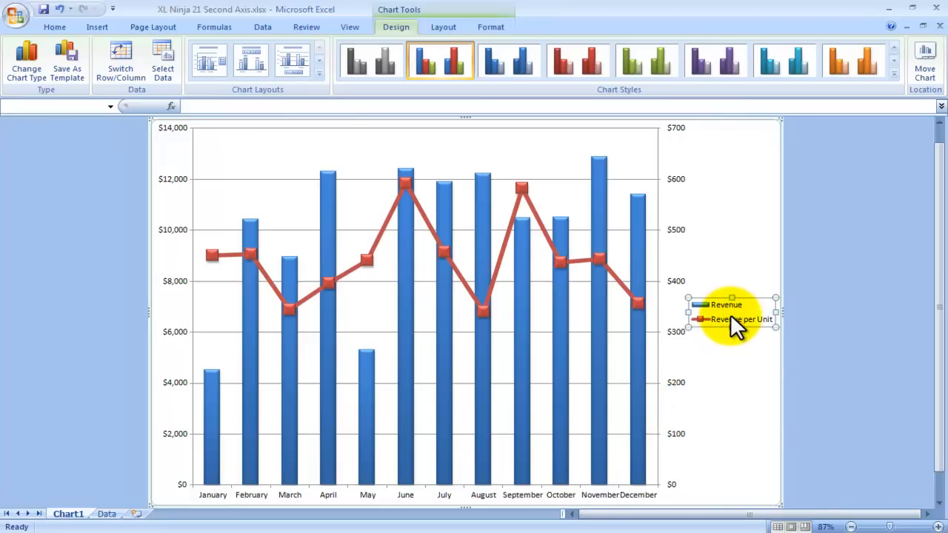
right_click(730, 311)
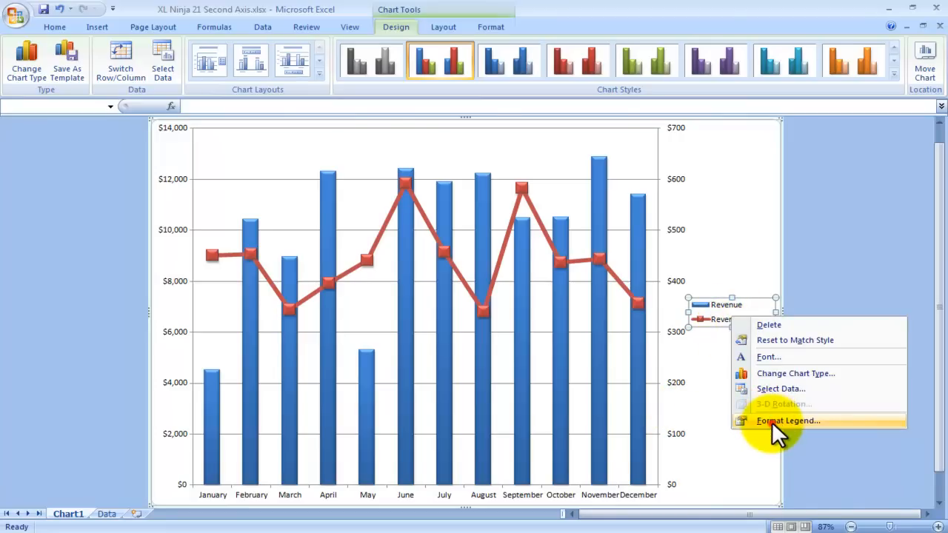
click(788, 421)
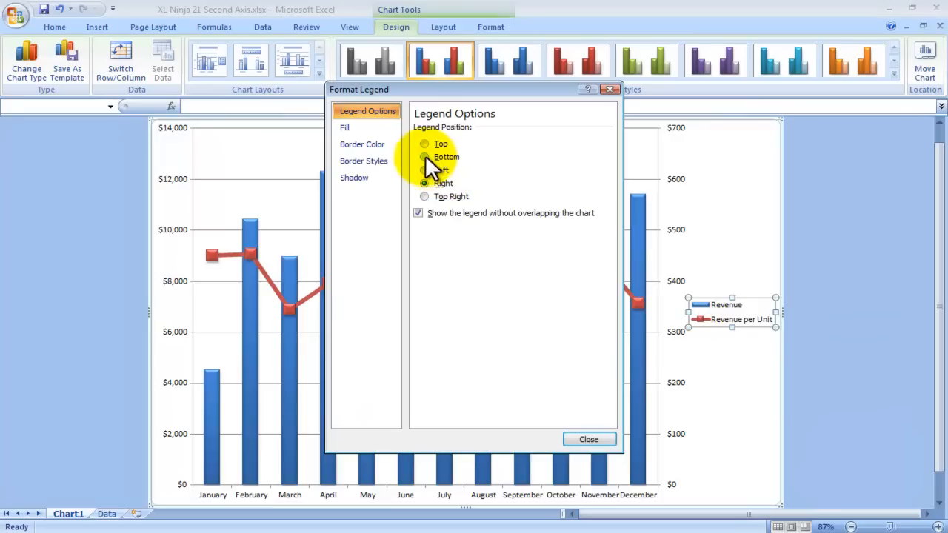
click(424, 156)
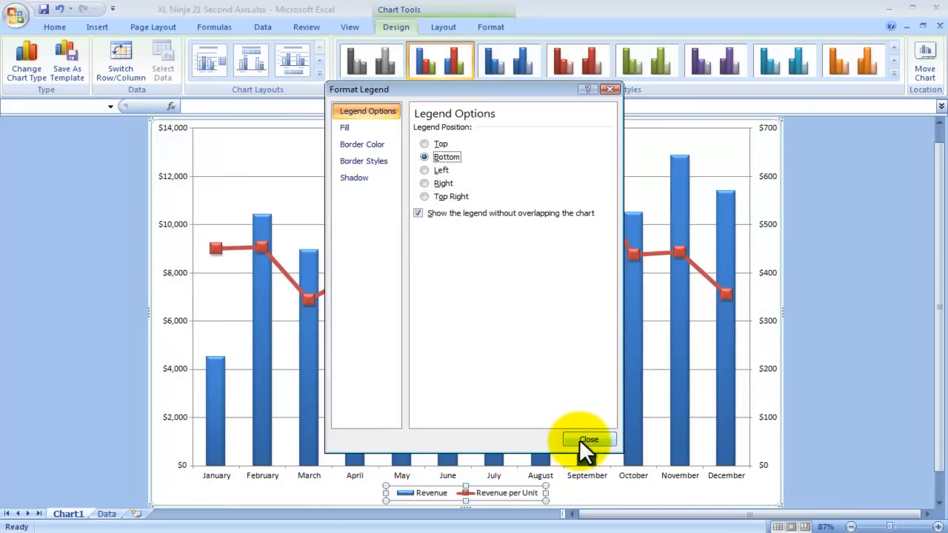
click(588, 440)
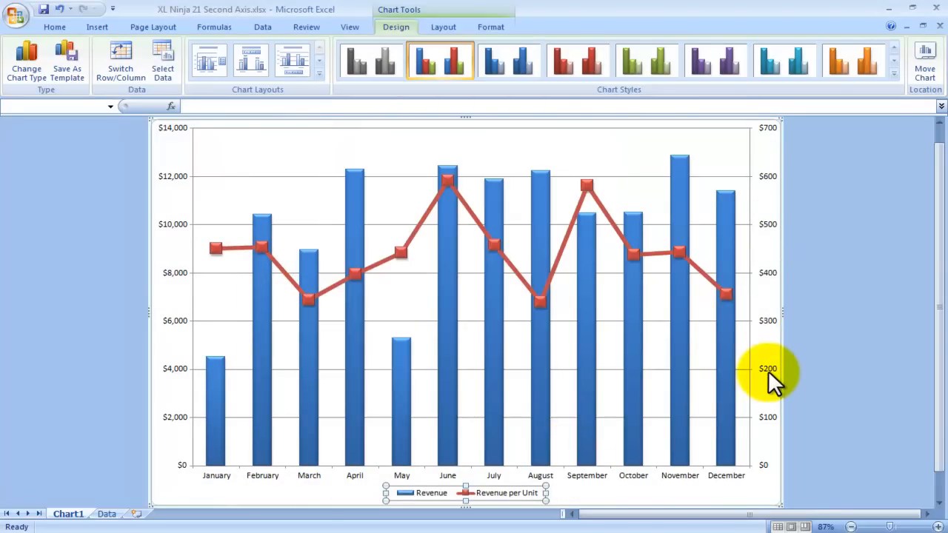
mouse_move(182, 192)
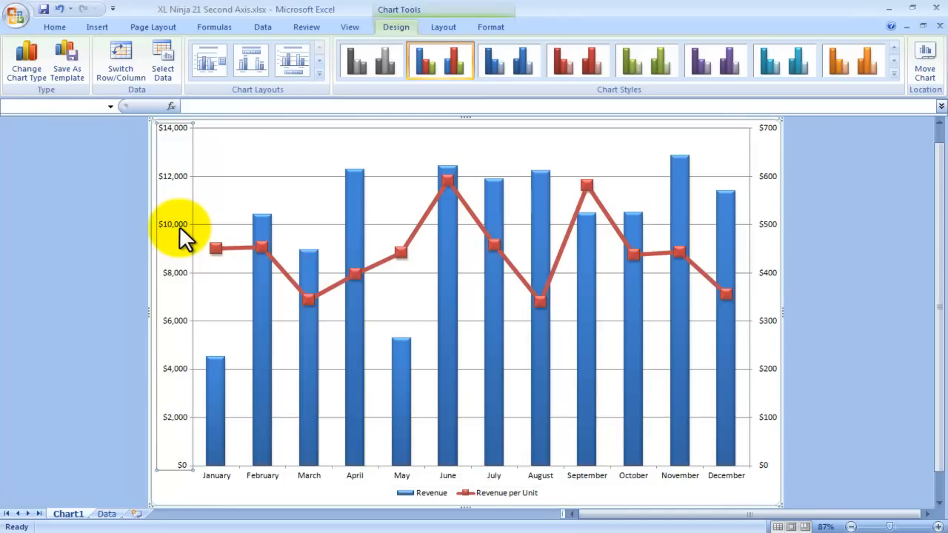
right_click(182, 230)
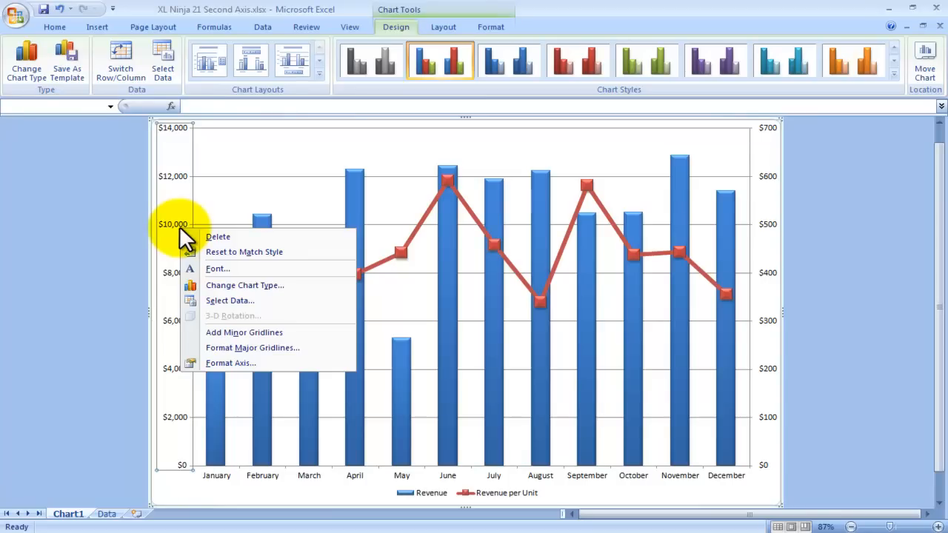
mouse_move(230, 362)
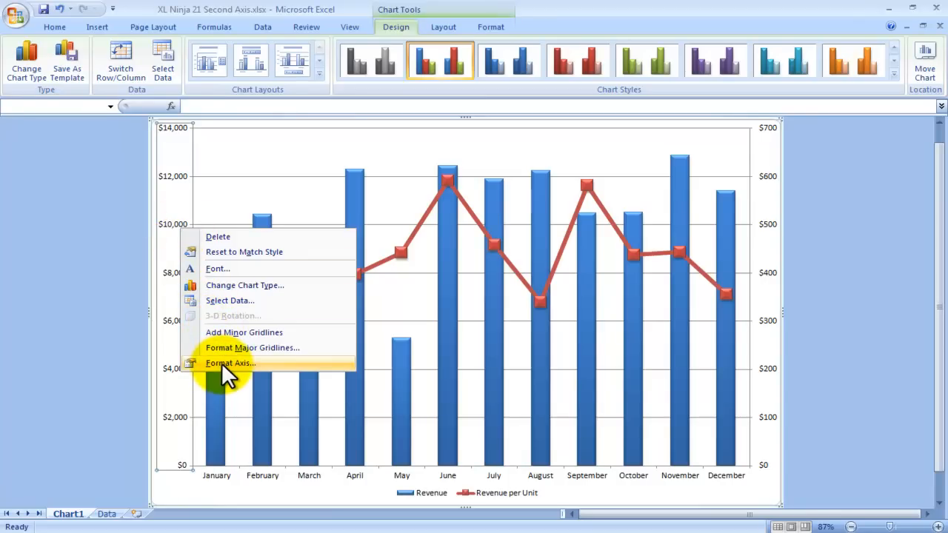
click(229, 362)
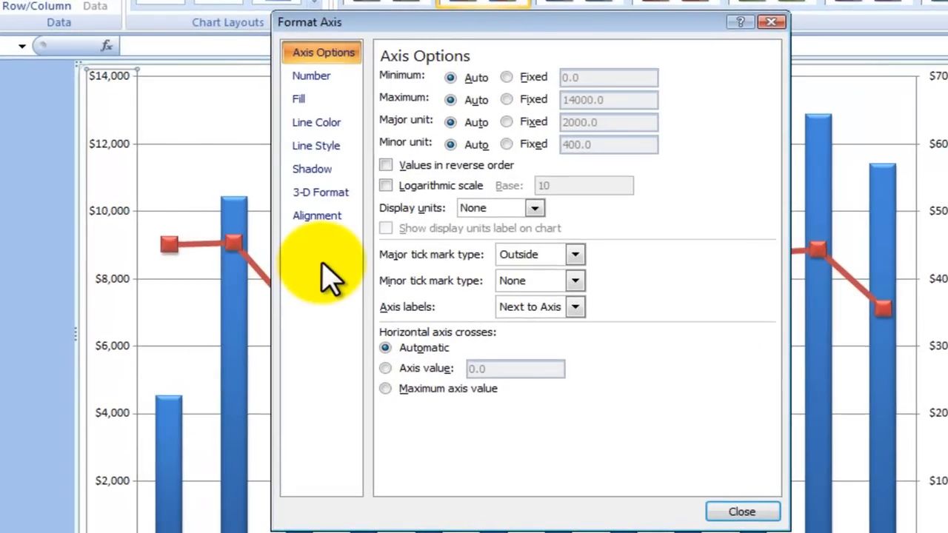
mouse_move(326, 78)
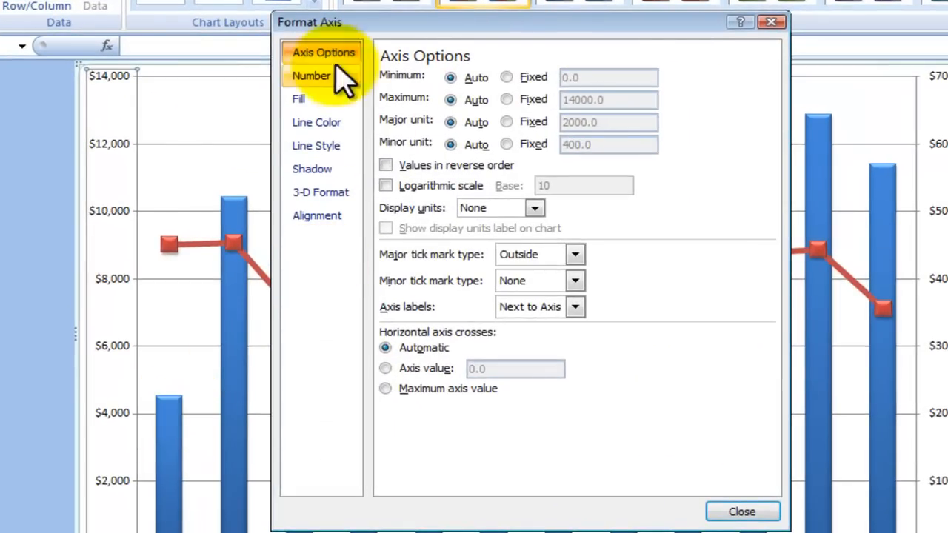
click(741, 512)
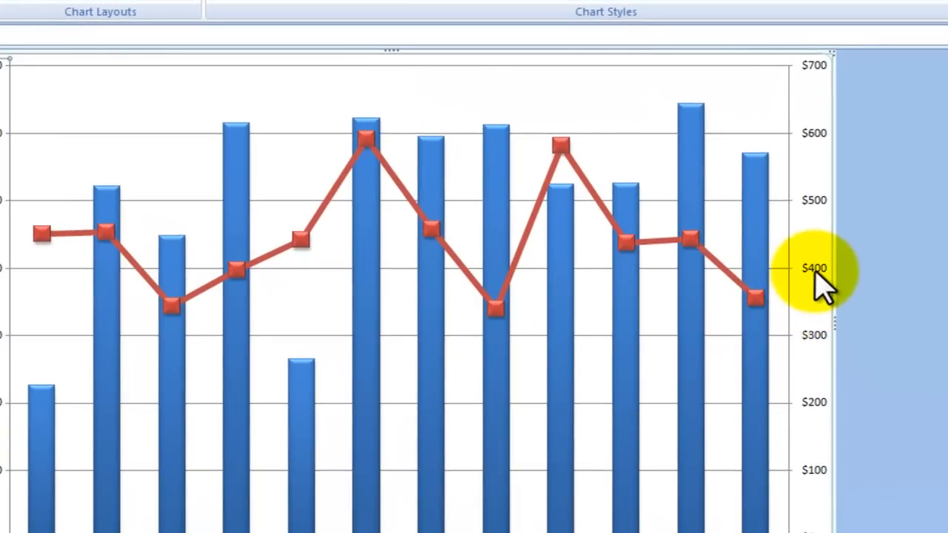
right_click(814, 268)
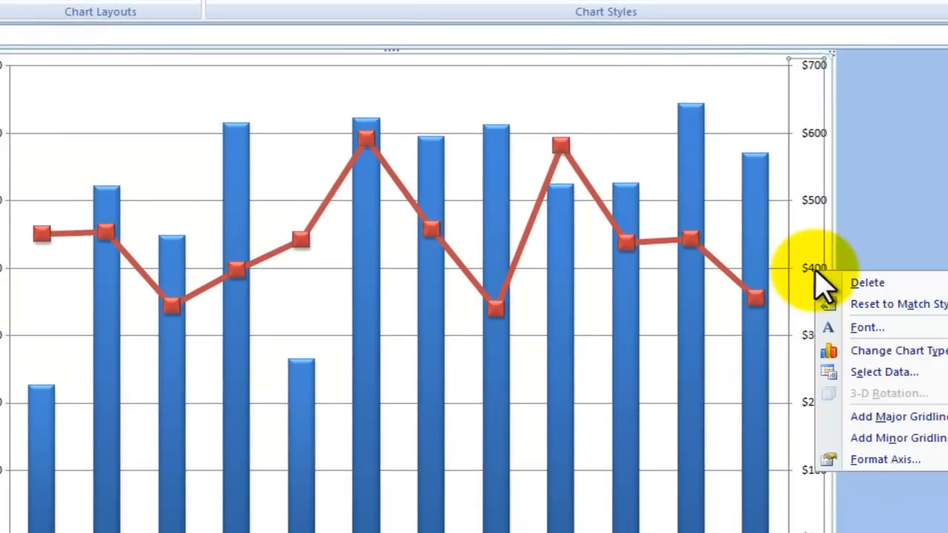
click(885, 459)
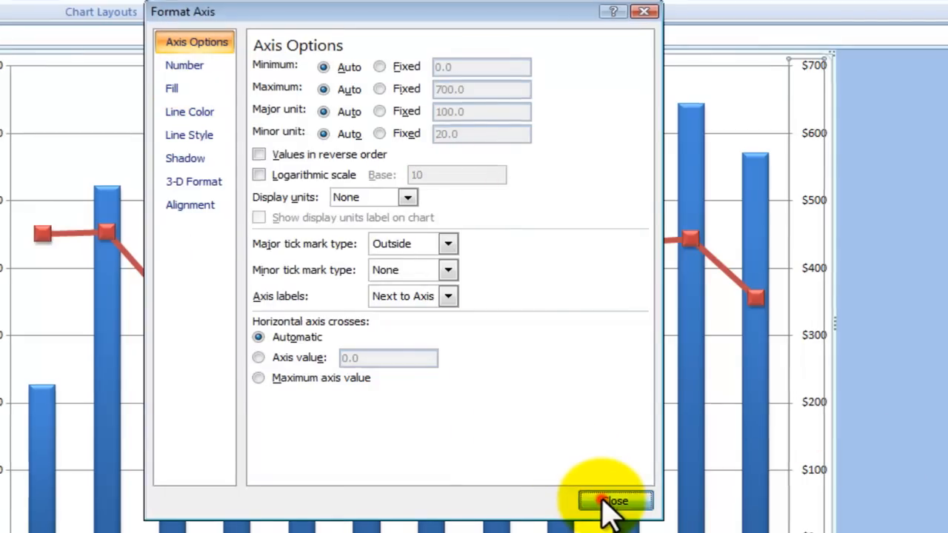
click(613, 502)
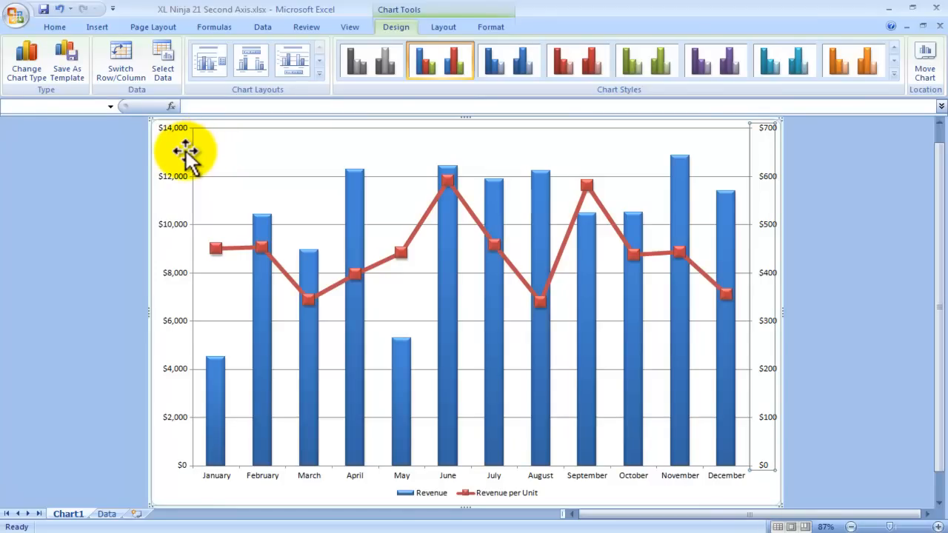
Step: Open the chart's Axes options on the Layout tab
click(443, 27)
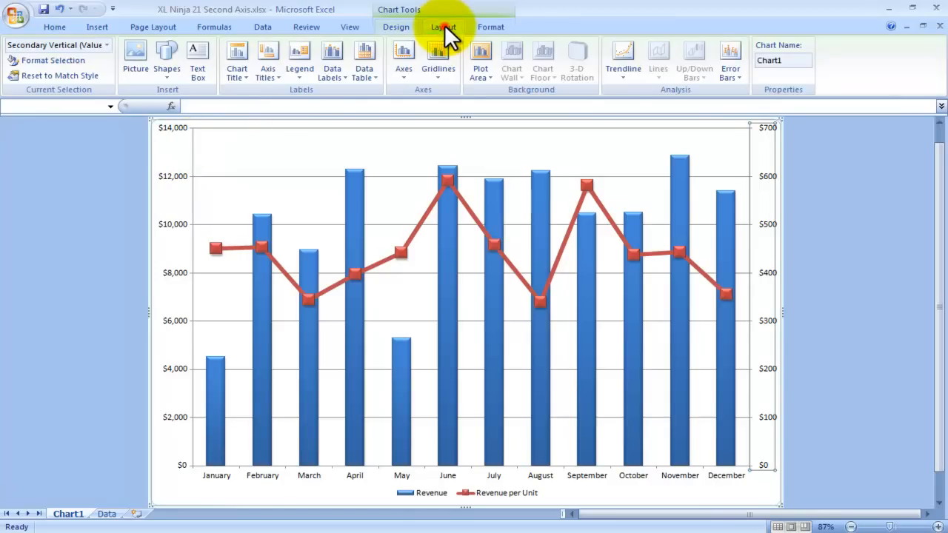
click(442, 27)
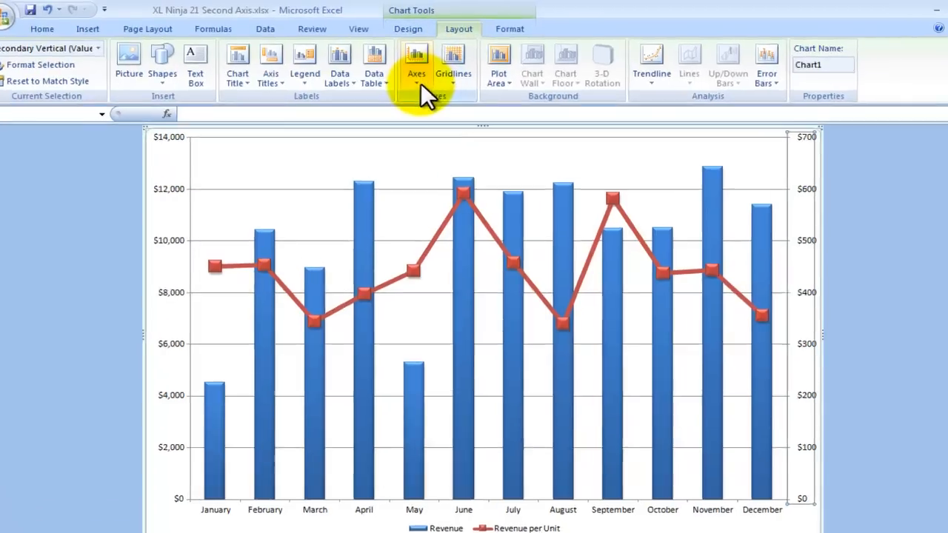
click(417, 63)
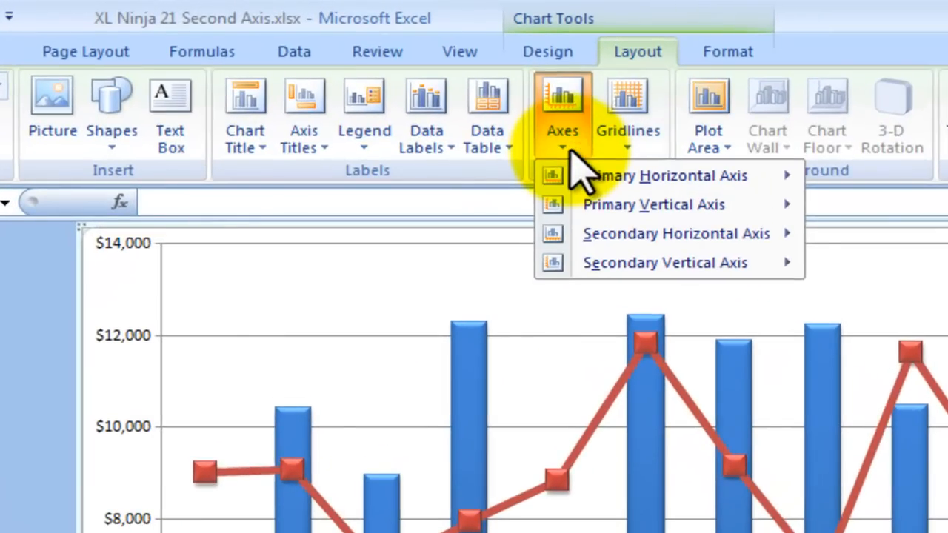
mouse_move(651, 204)
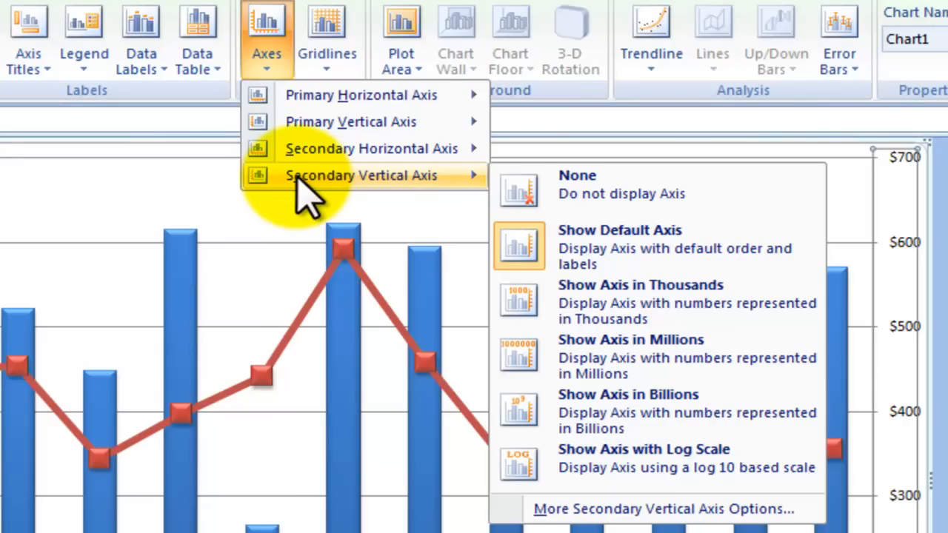
mouse_move(348, 94)
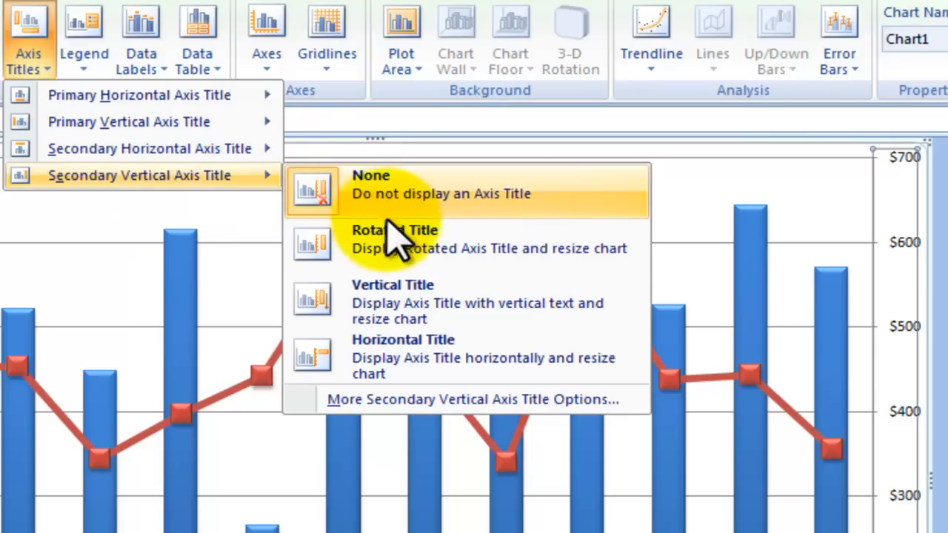
Step: Add a rotated 'Revenue per Unit ($)' title to the secondary vertical axis
click(395, 239)
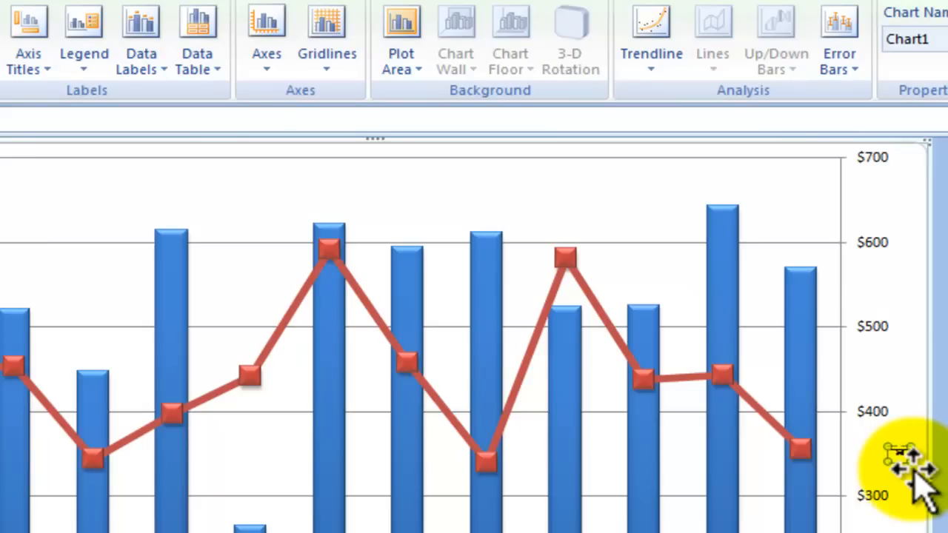
mouse_move(903, 459)
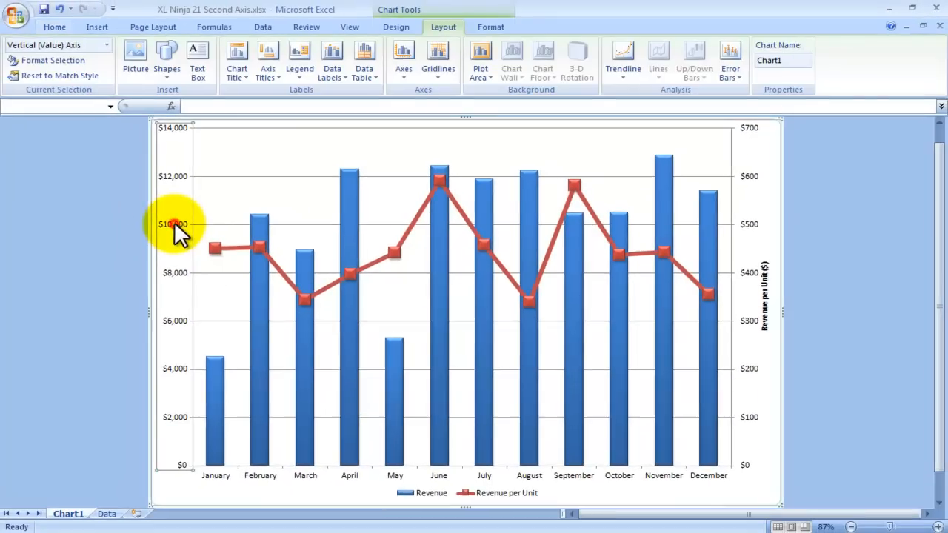
click(268, 59)
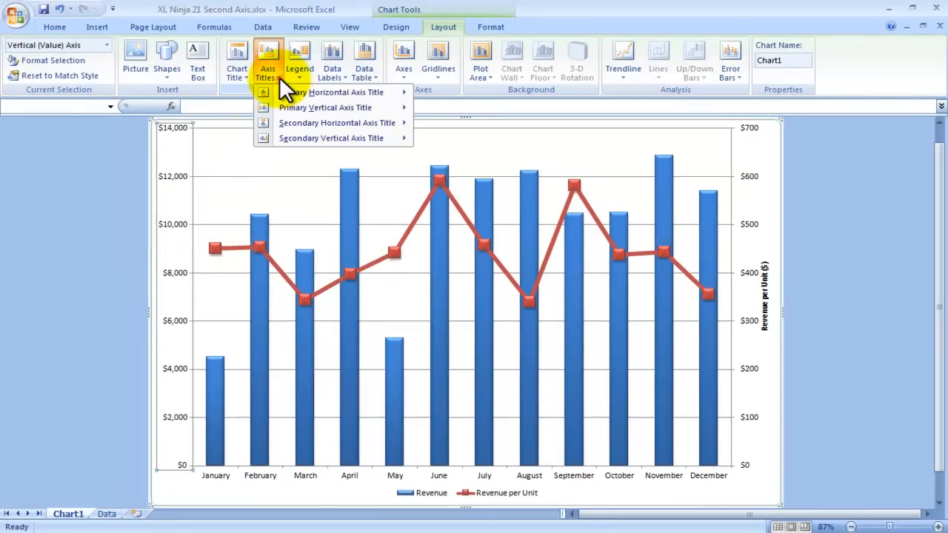